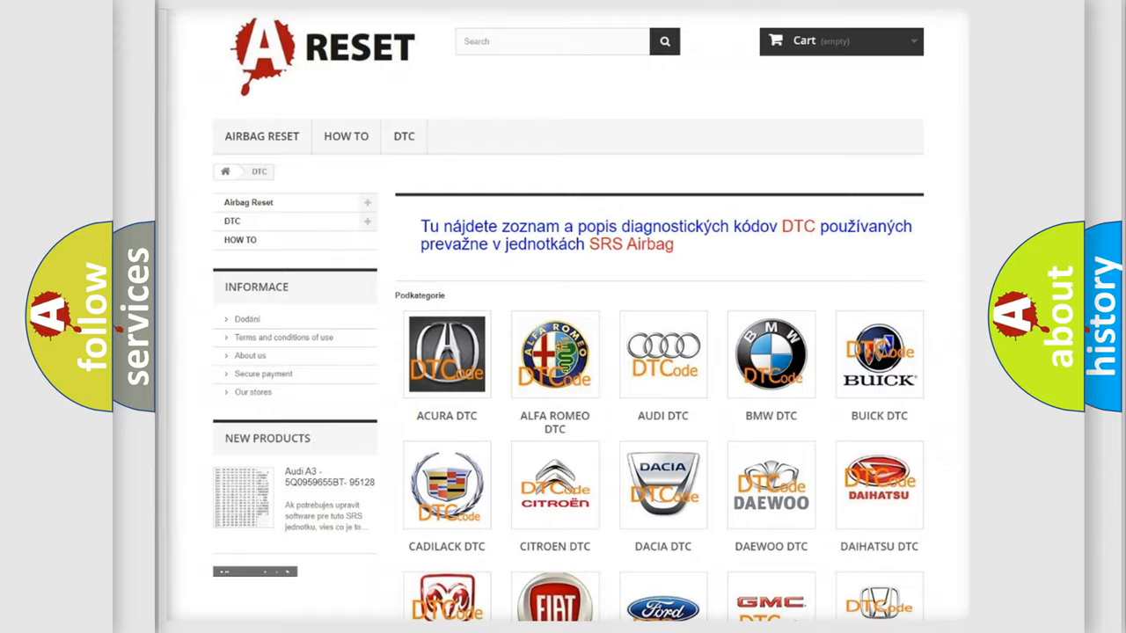
- From the DTC brand grid, view the Jeep page listing its airbag diagnostic trouble codes
scroll(down, 3)
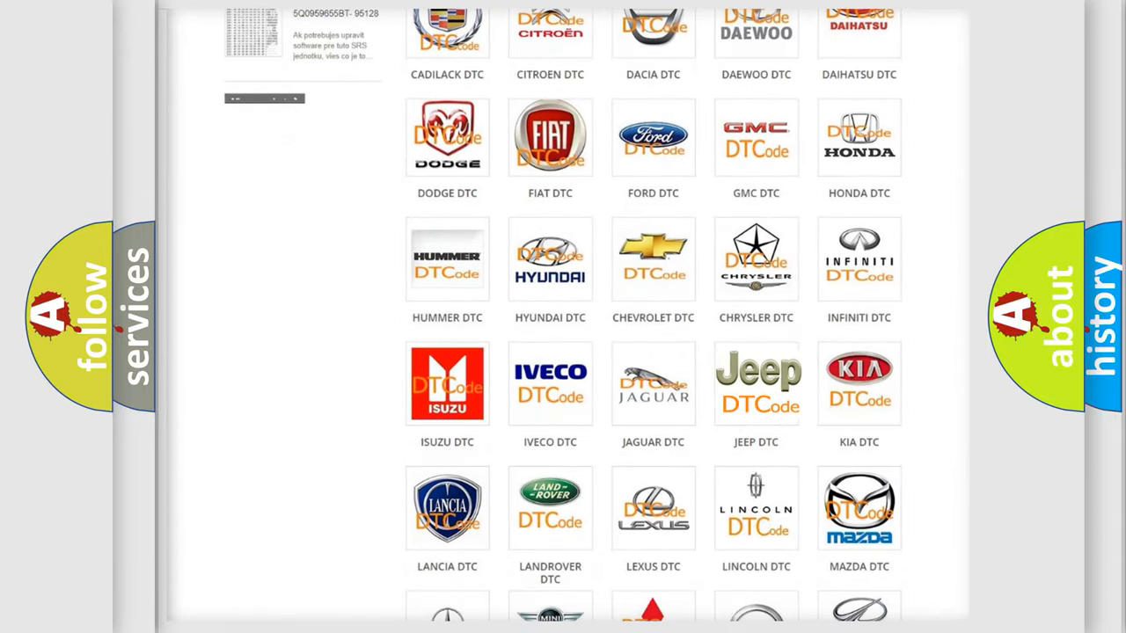
click(756, 383)
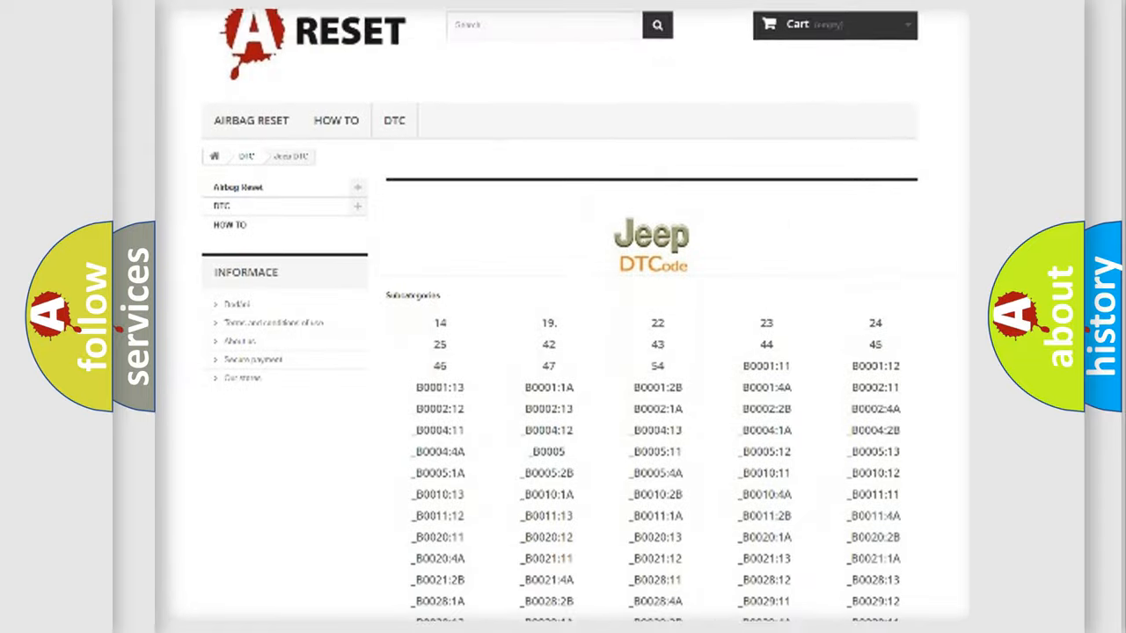
scroll(down, 3)
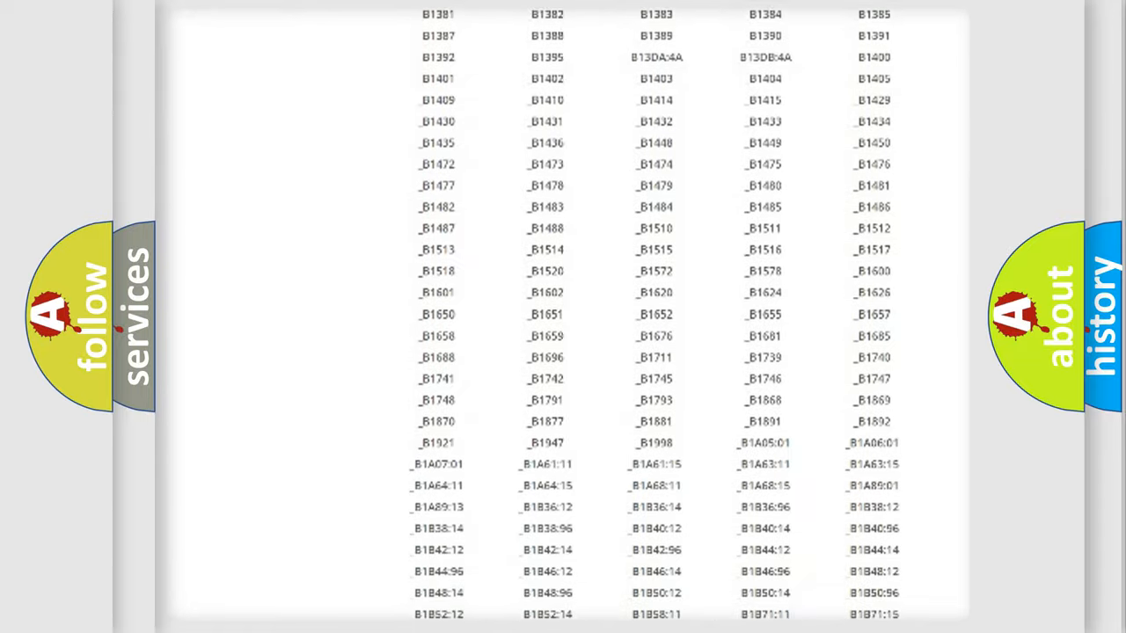